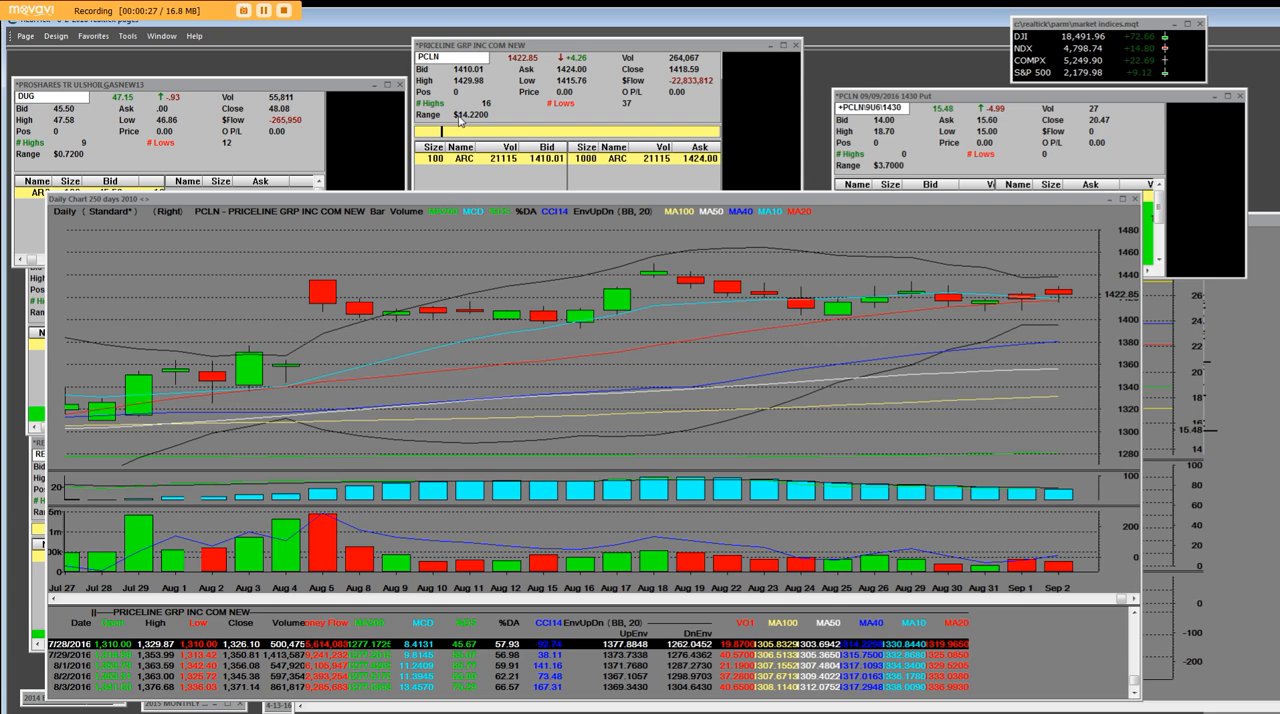
pyautogui.moveTo(478, 122)
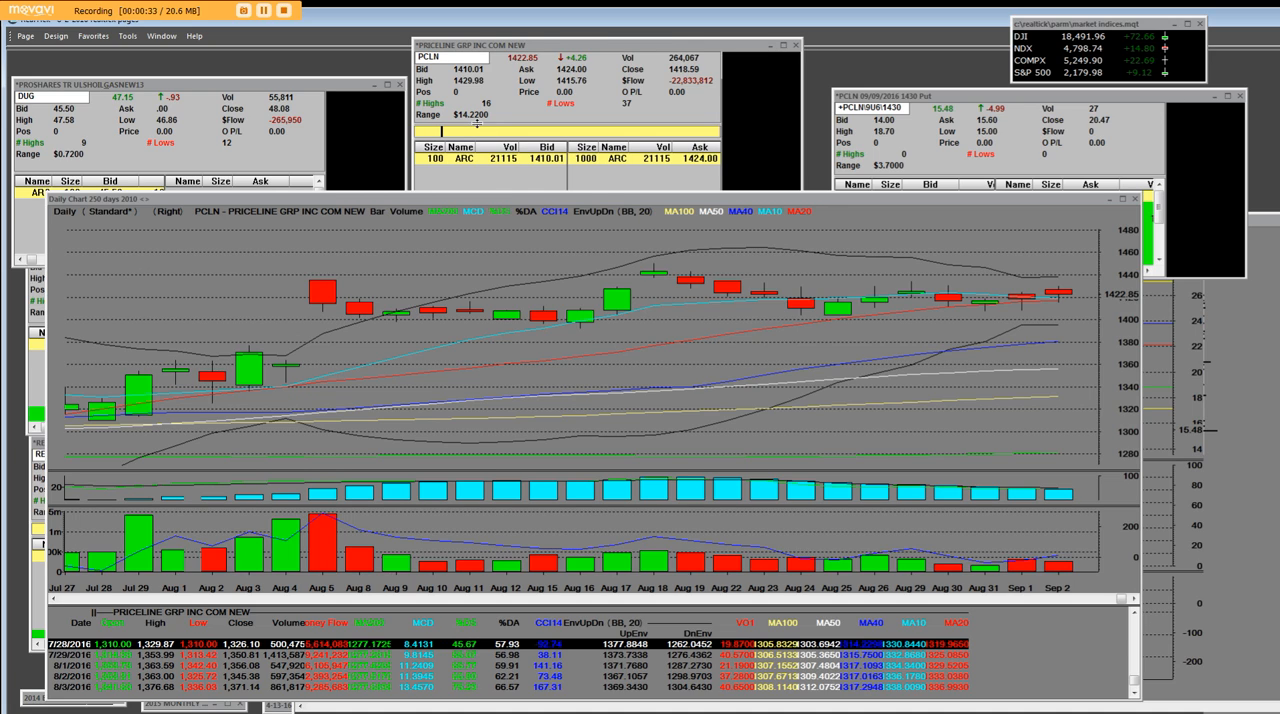
pyautogui.moveTo(313, 373)
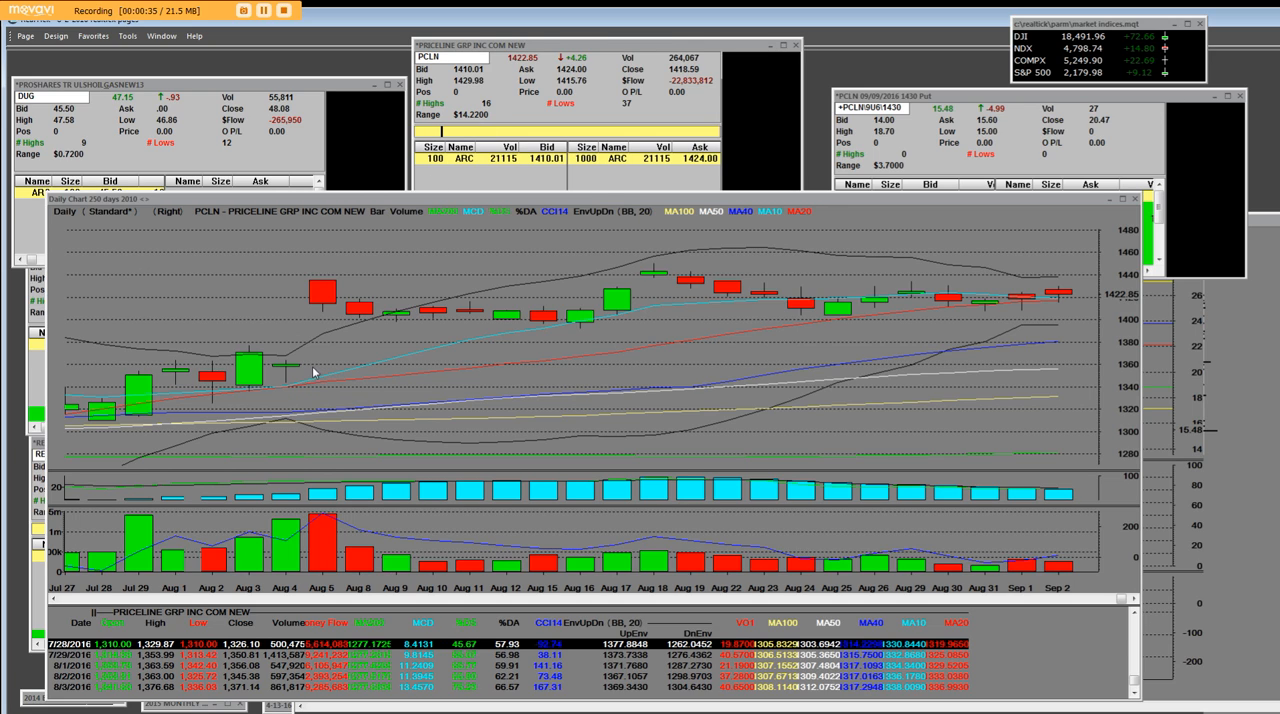
pyautogui.moveTo(321, 318)
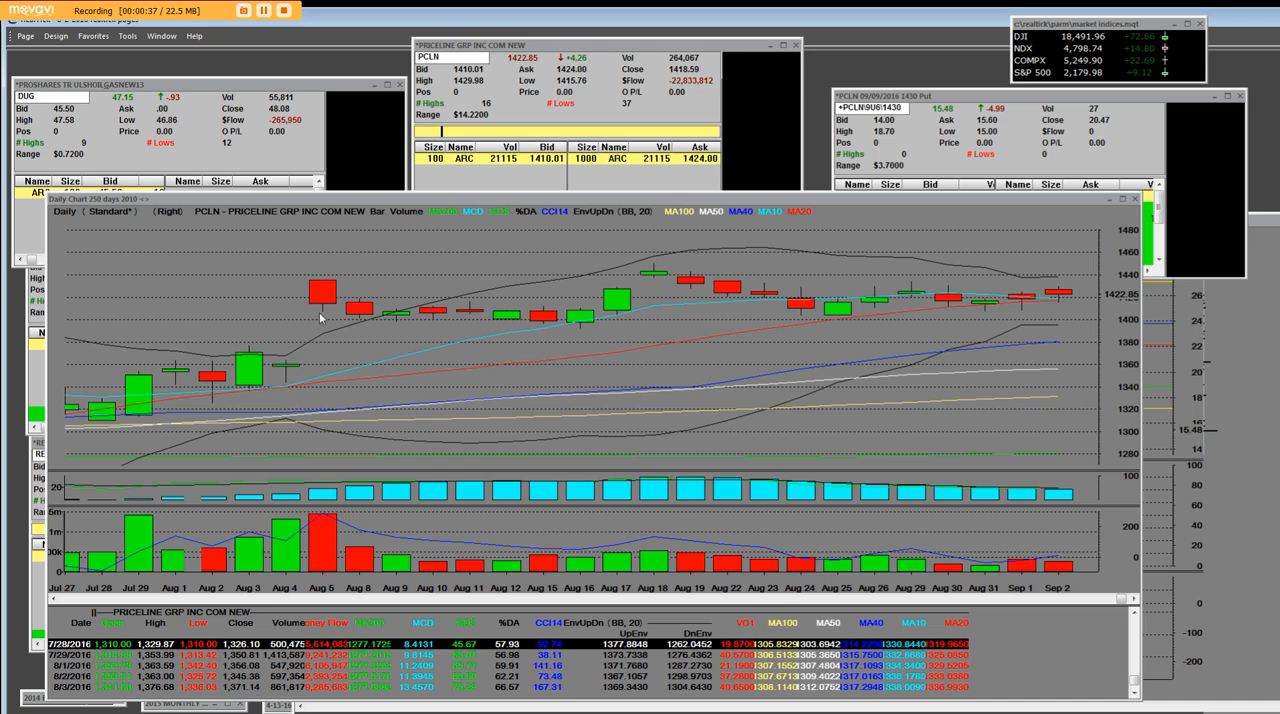
pyautogui.moveTo(288, 371)
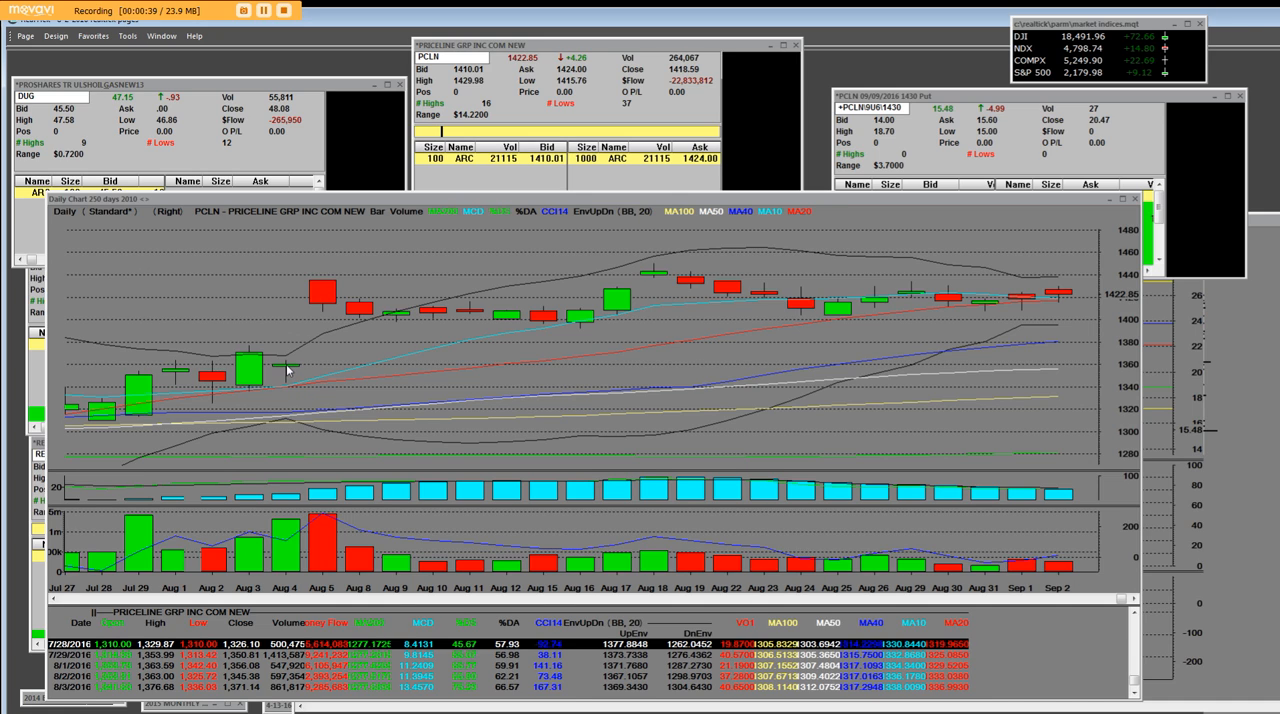
pyautogui.moveTo(286, 355)
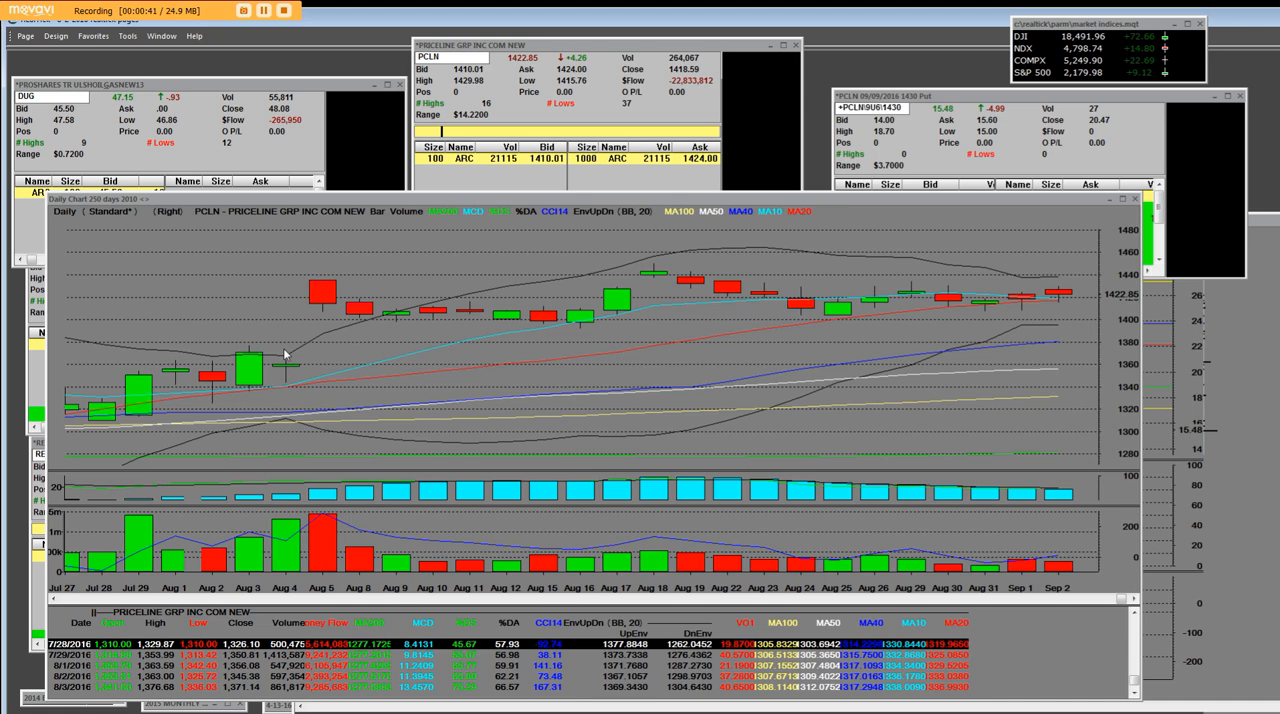
pyautogui.moveTo(300, 351)
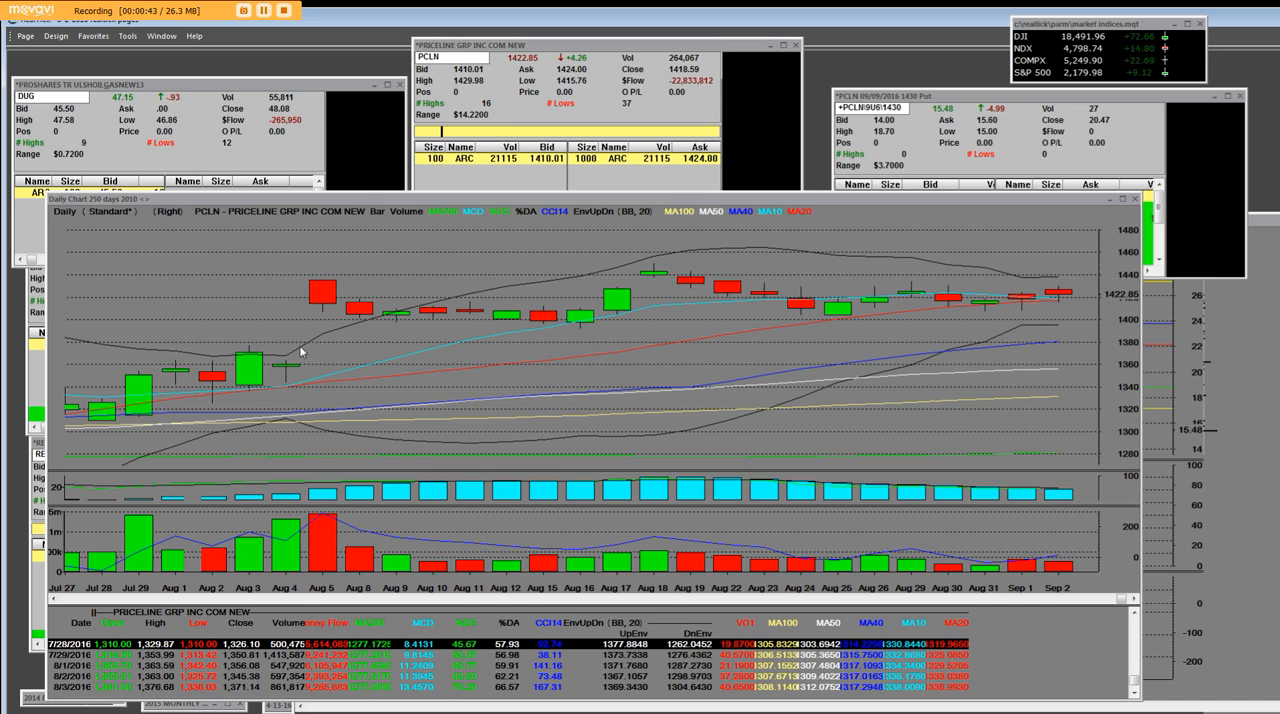
pyautogui.moveTo(364, 328)
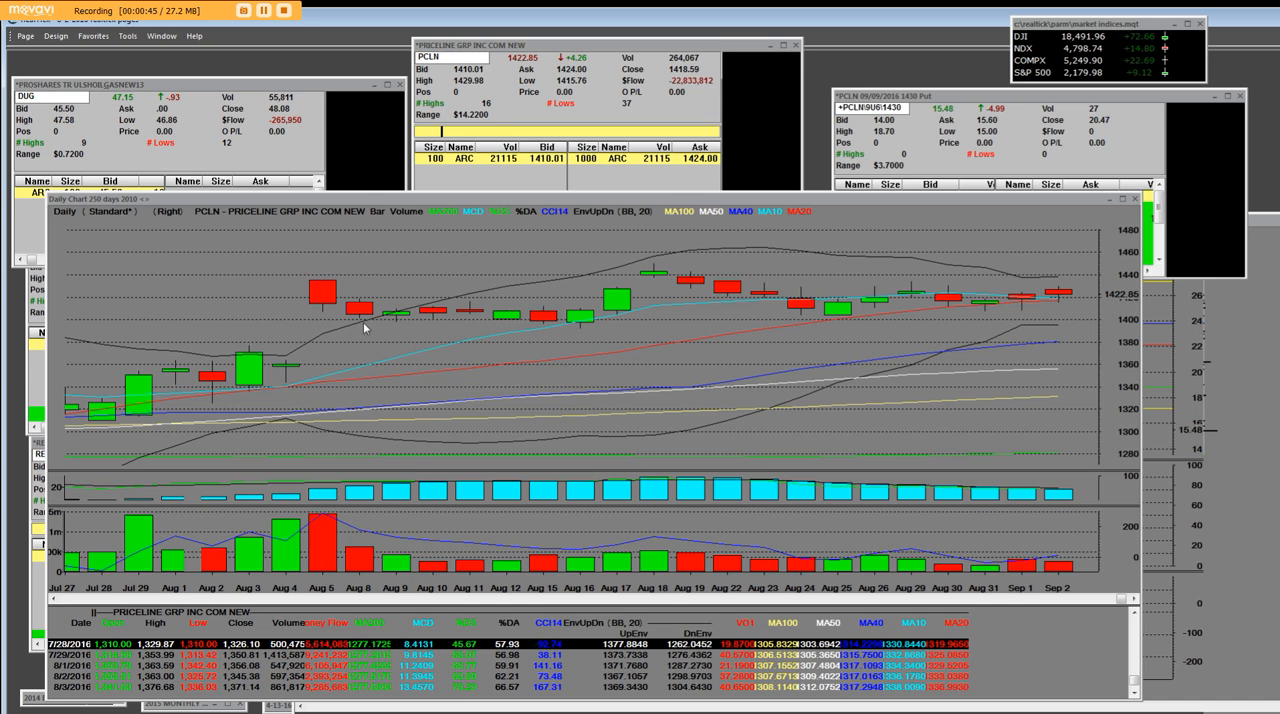
pyautogui.moveTo(576, 318)
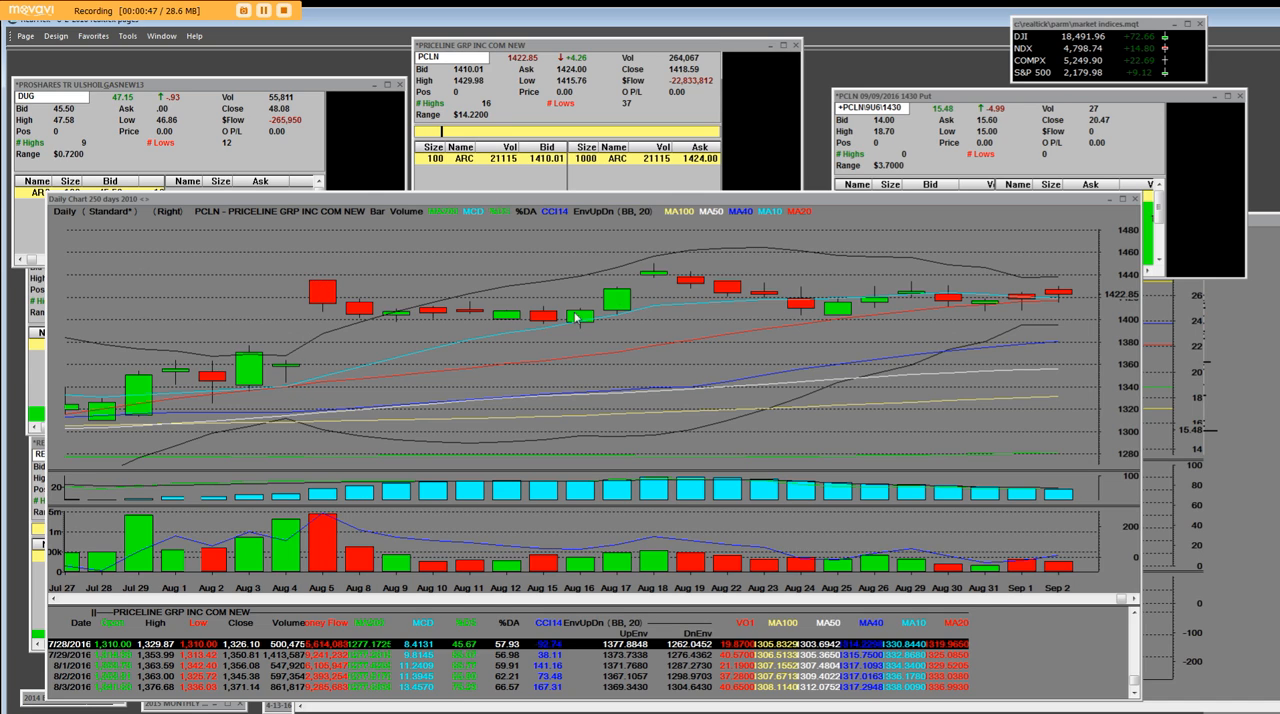
pyautogui.moveTo(638, 291)
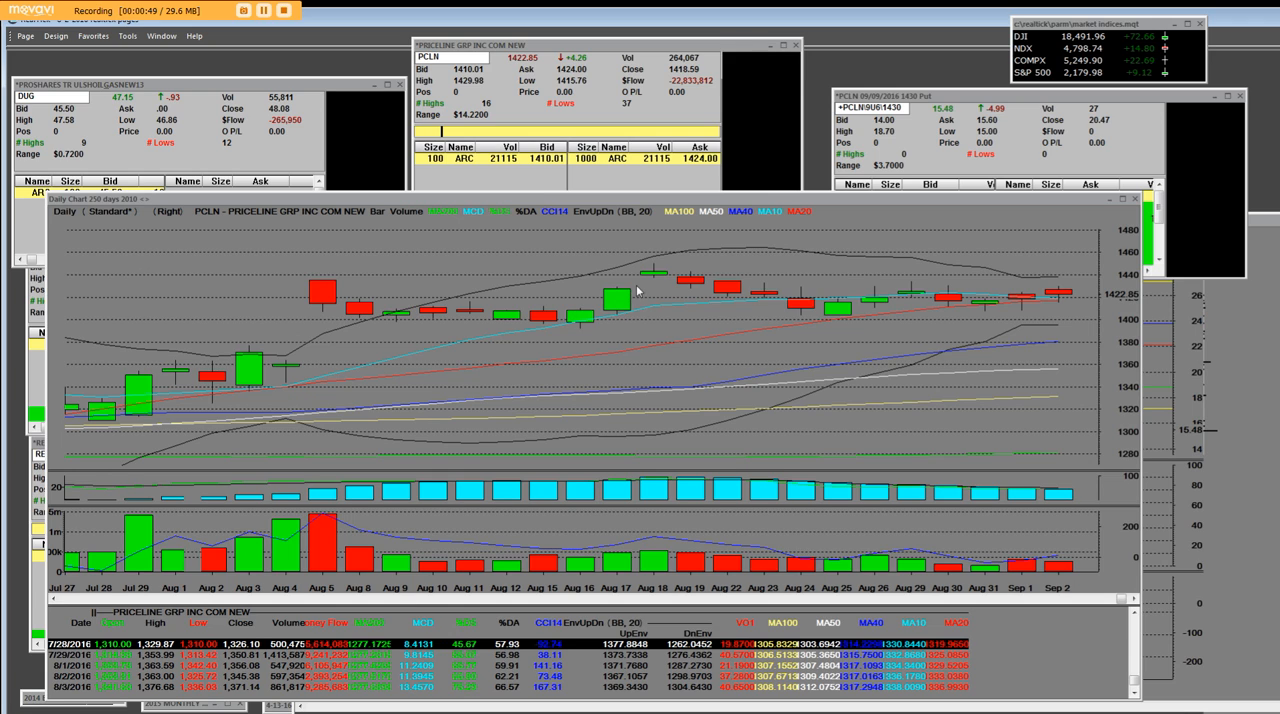
pyautogui.moveTo(824, 313)
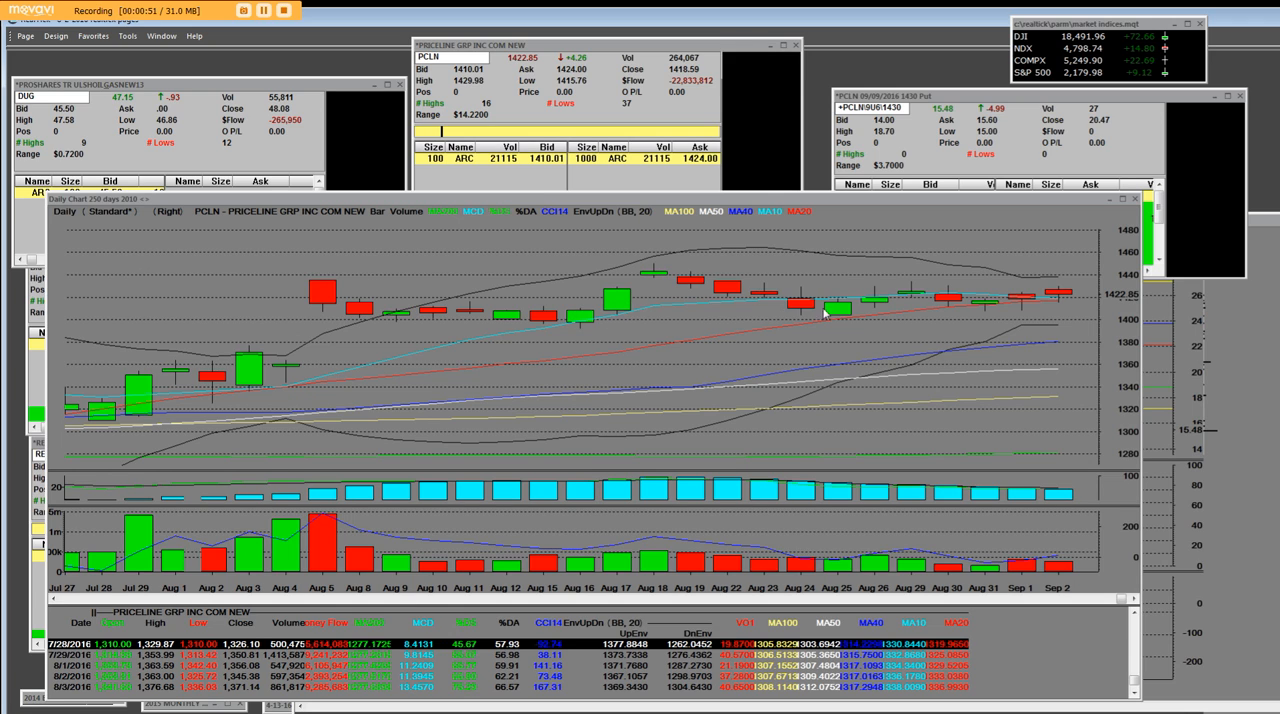
pyautogui.moveTo(808, 340)
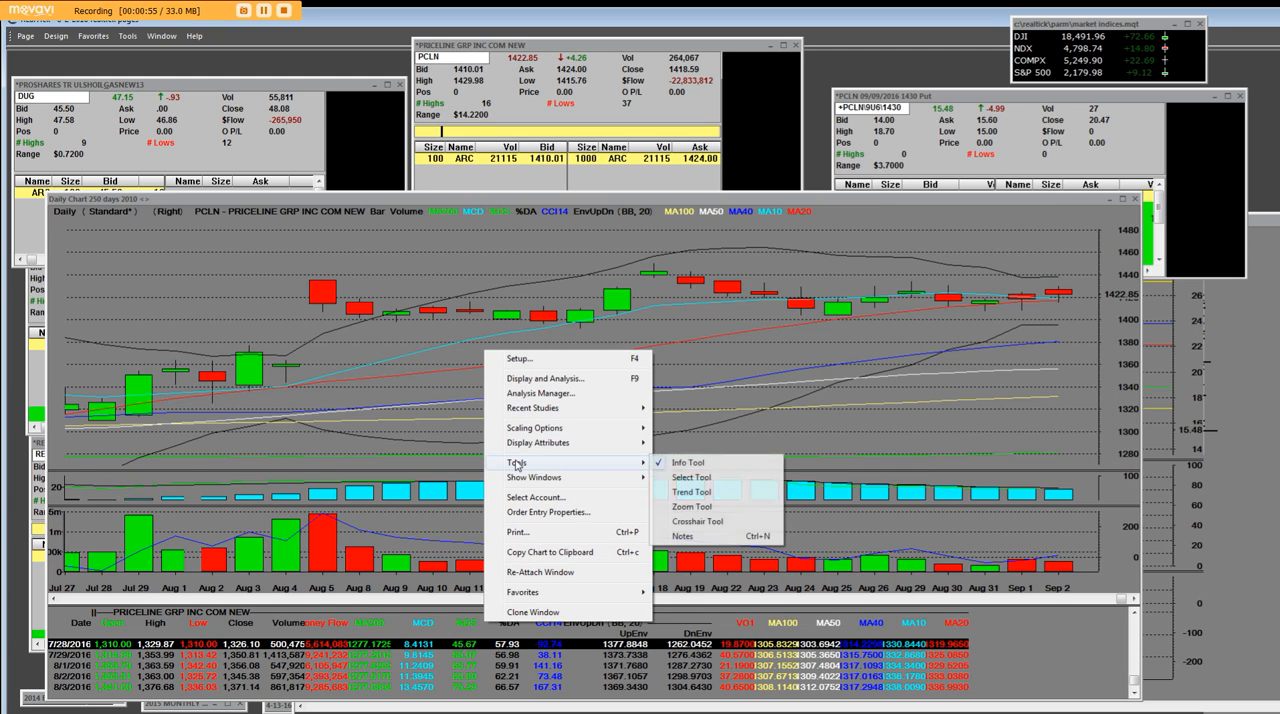
pyautogui.click(575, 373)
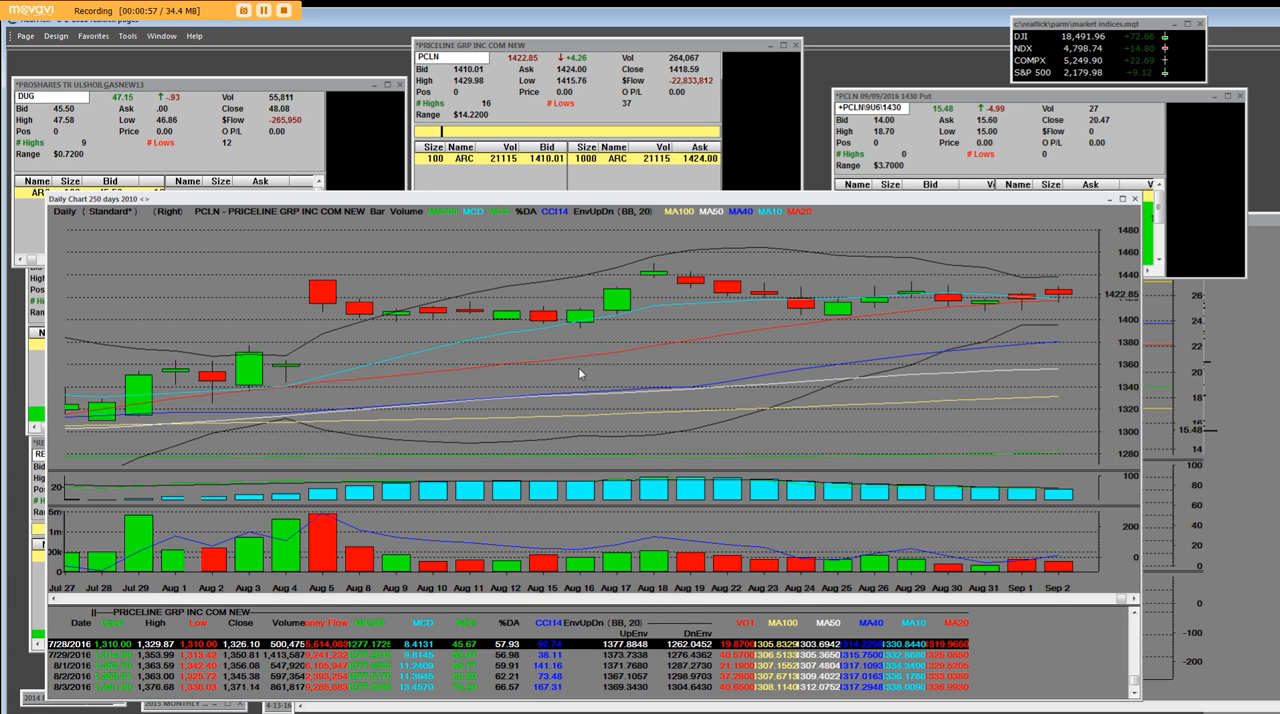
pyautogui.rightClick(578, 373)
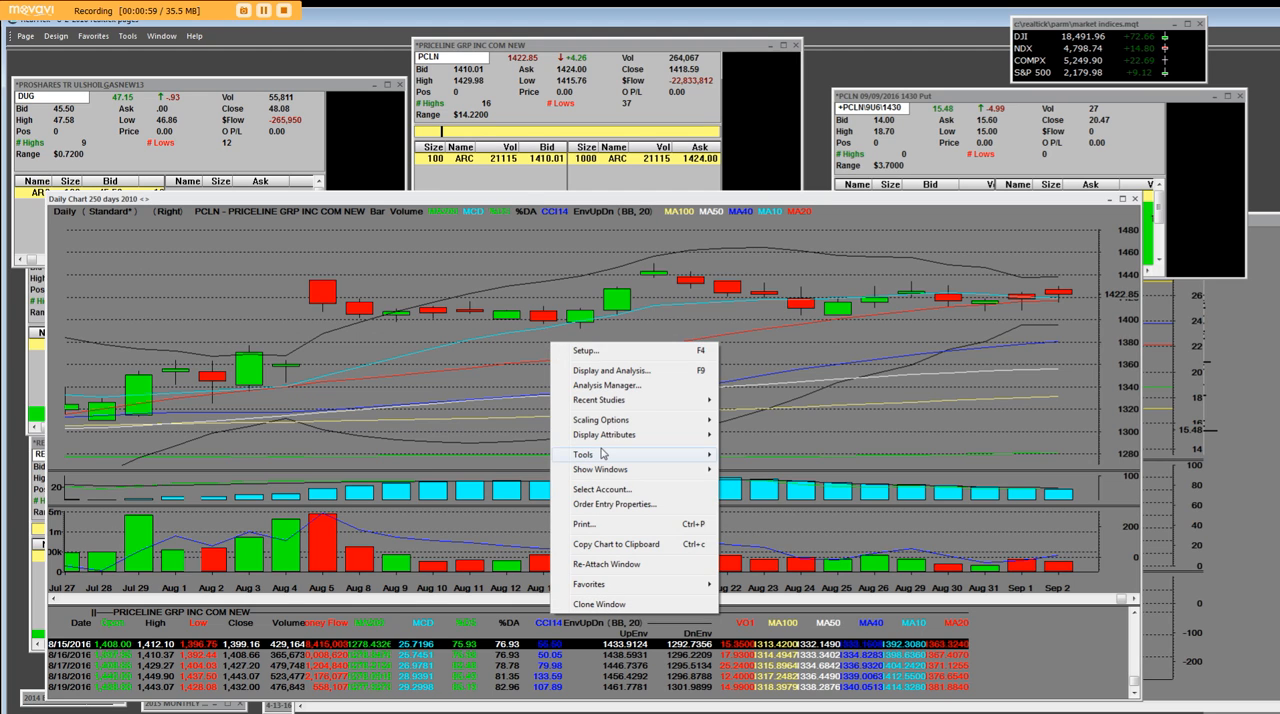
pyautogui.click(583, 454)
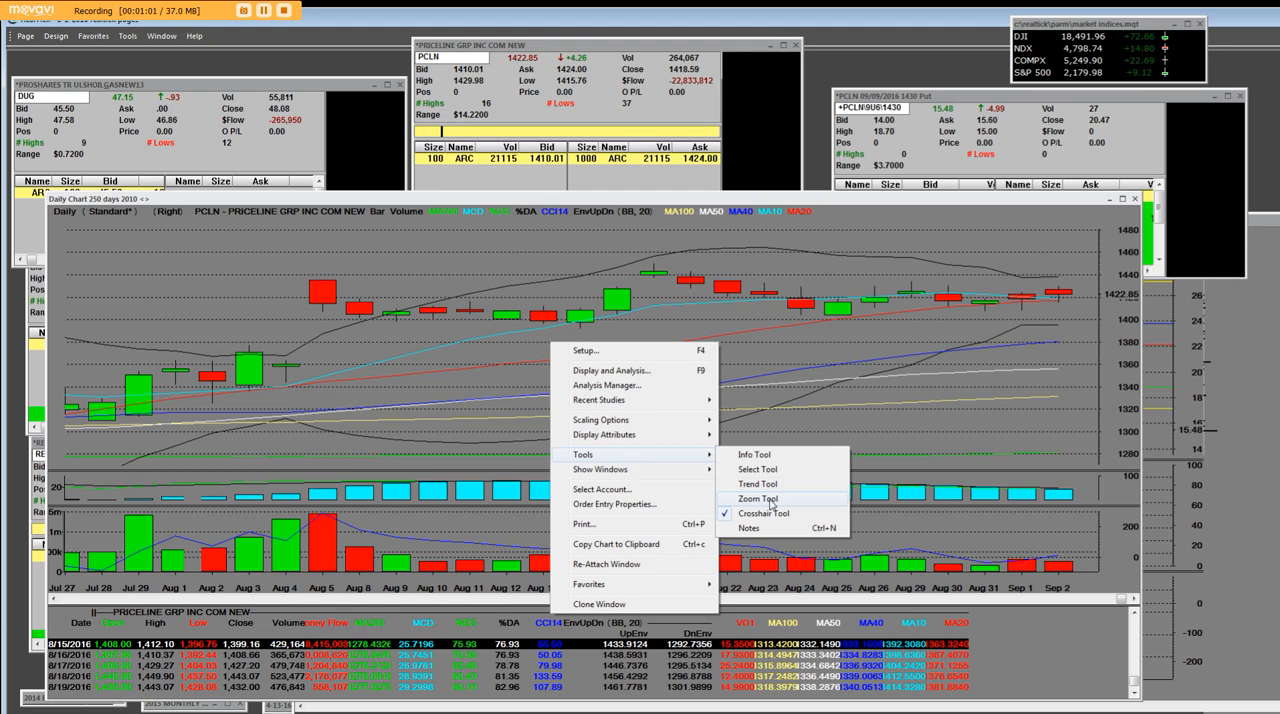
pyautogui.click(758, 498)
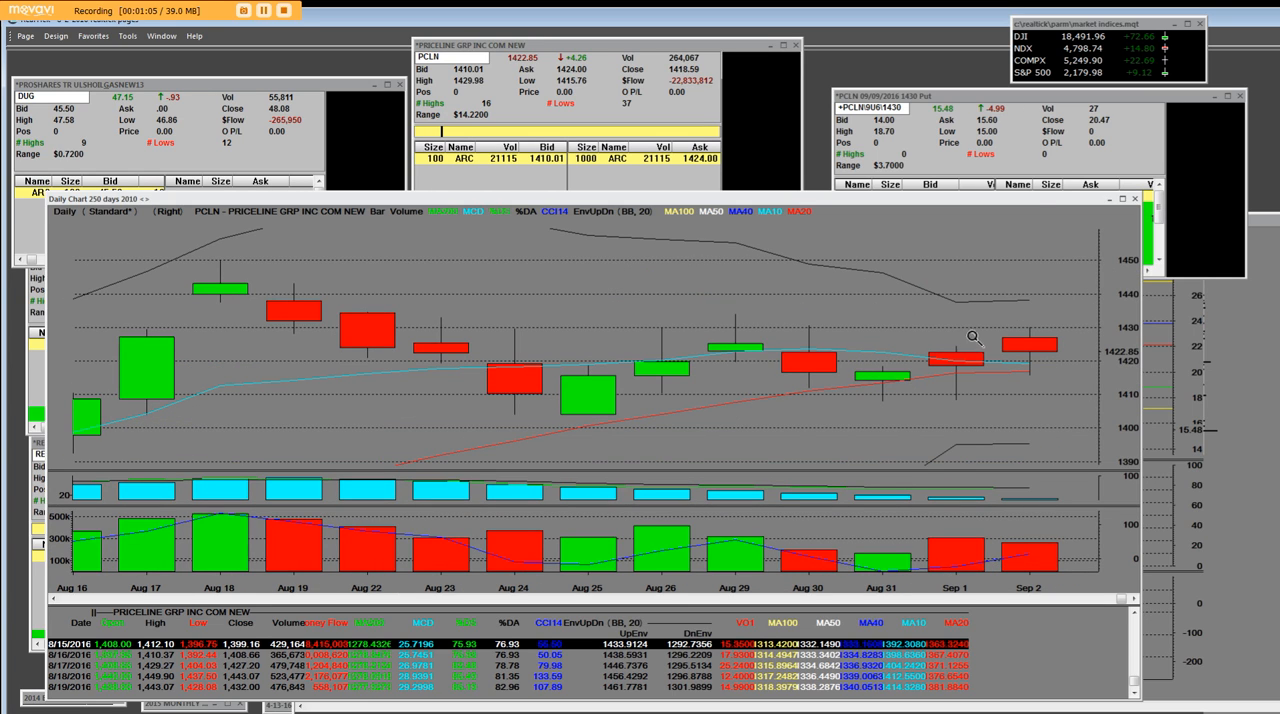
pyautogui.moveTo(508, 315)
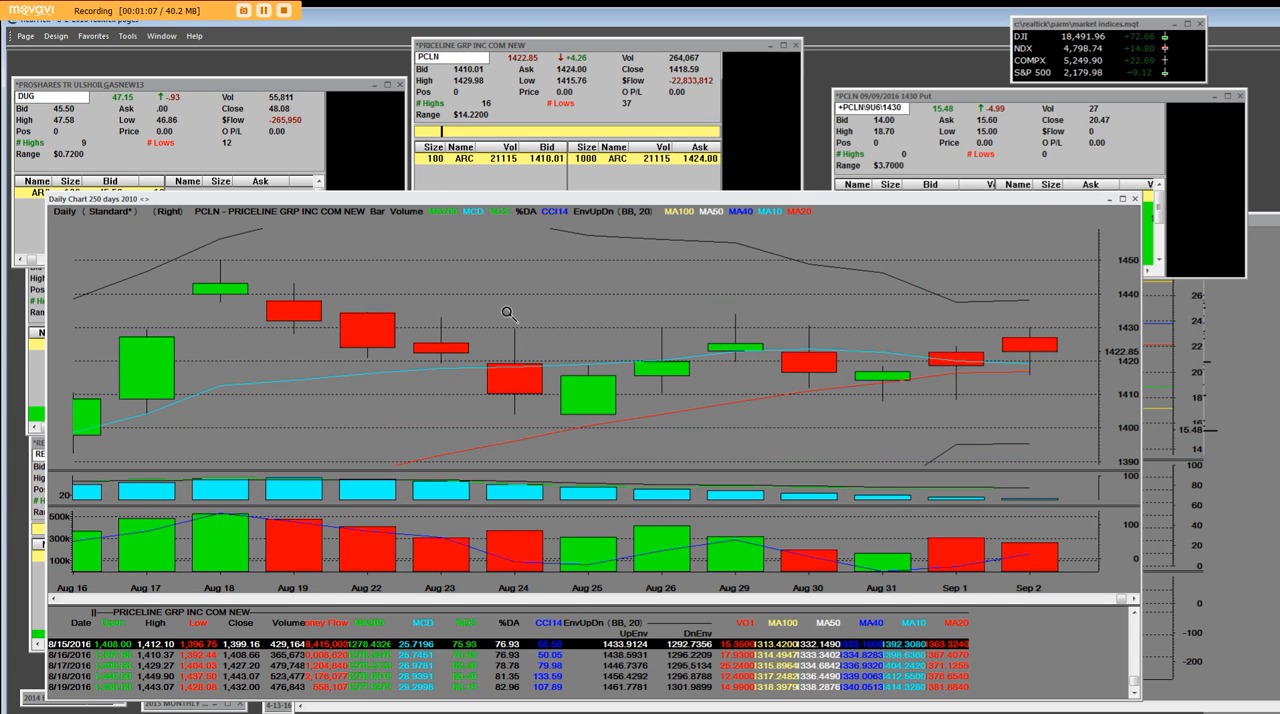
pyautogui.moveTo(968, 330)
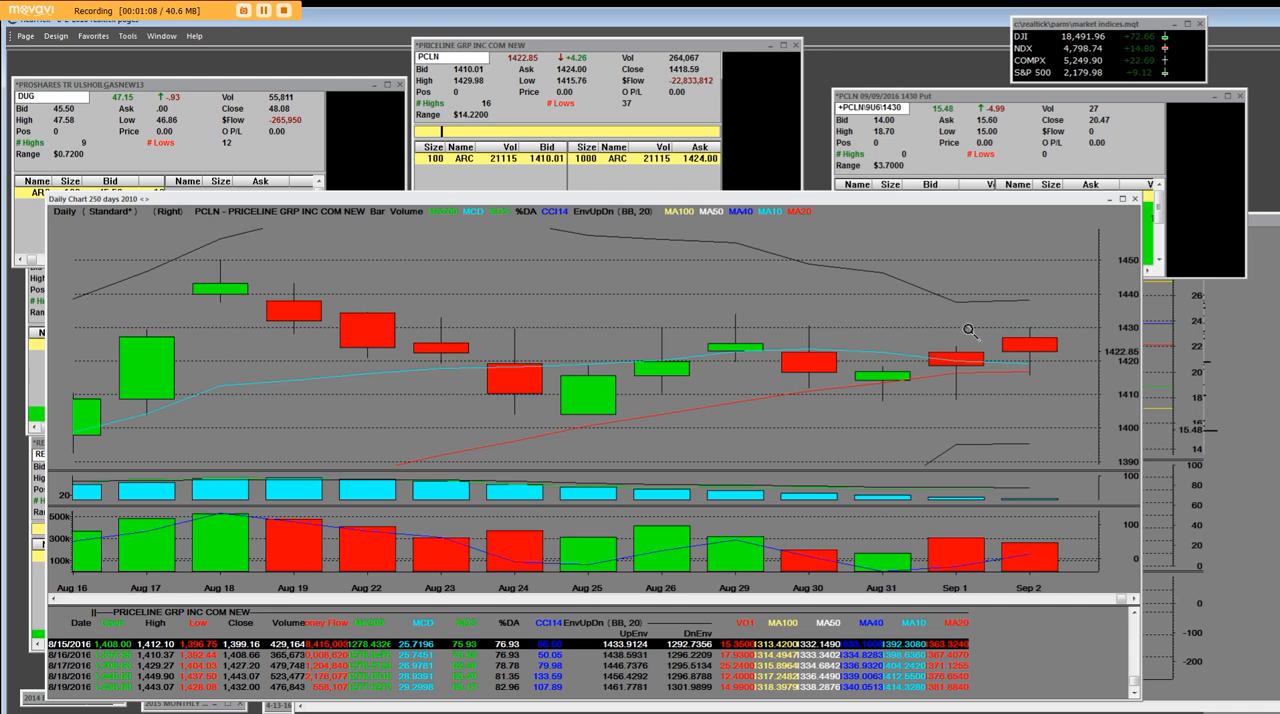
pyautogui.moveTo(491, 305)
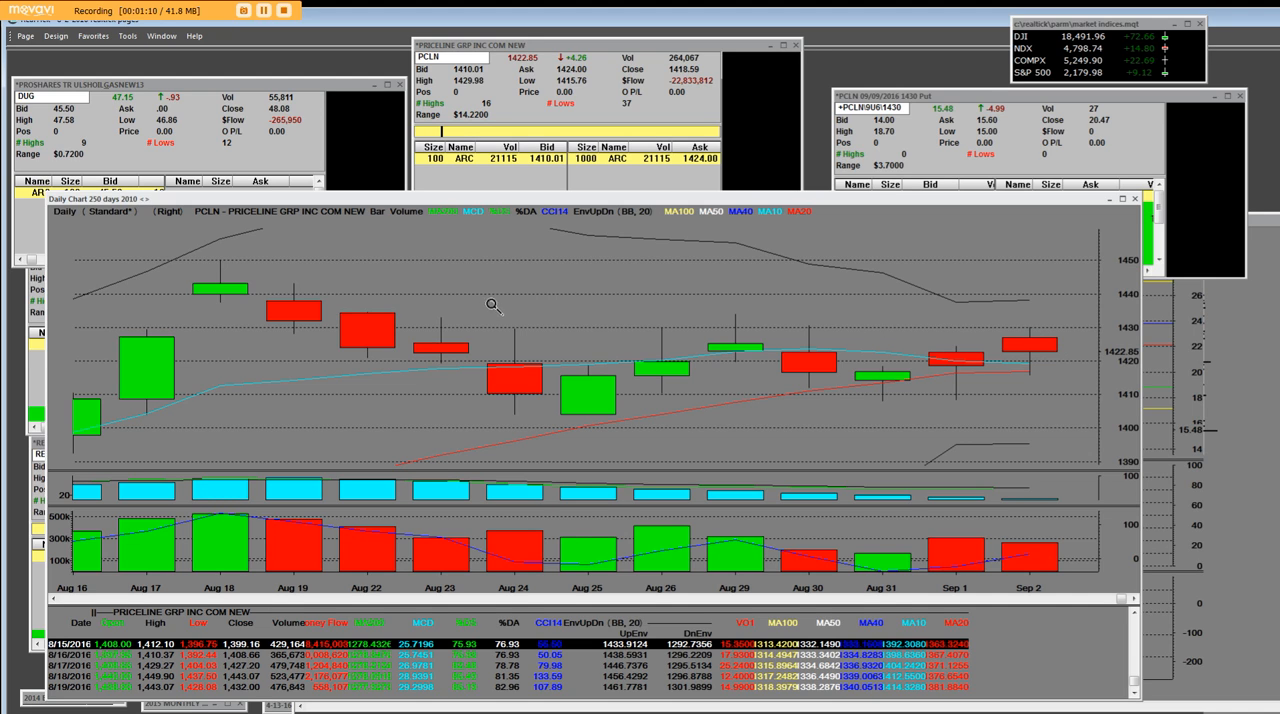
pyautogui.moveTo(209, 221)
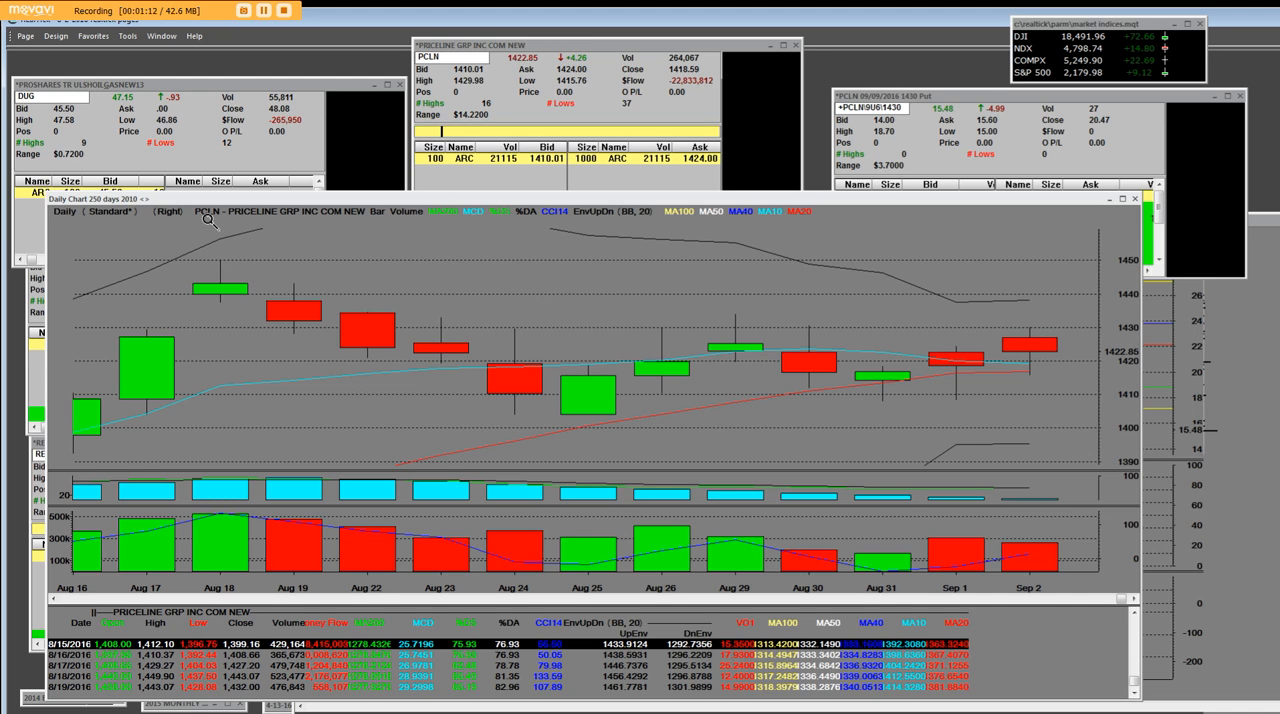
pyautogui.moveTo(838, 363)
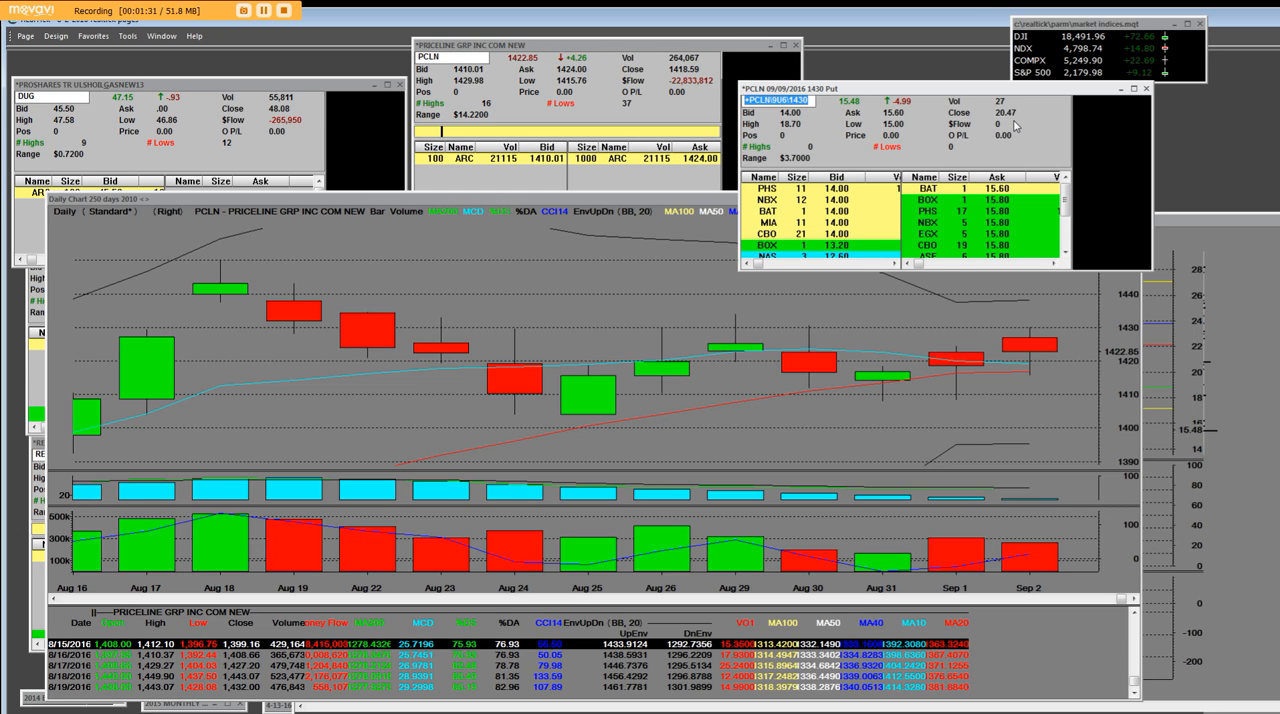
pyautogui.moveTo(790, 133)
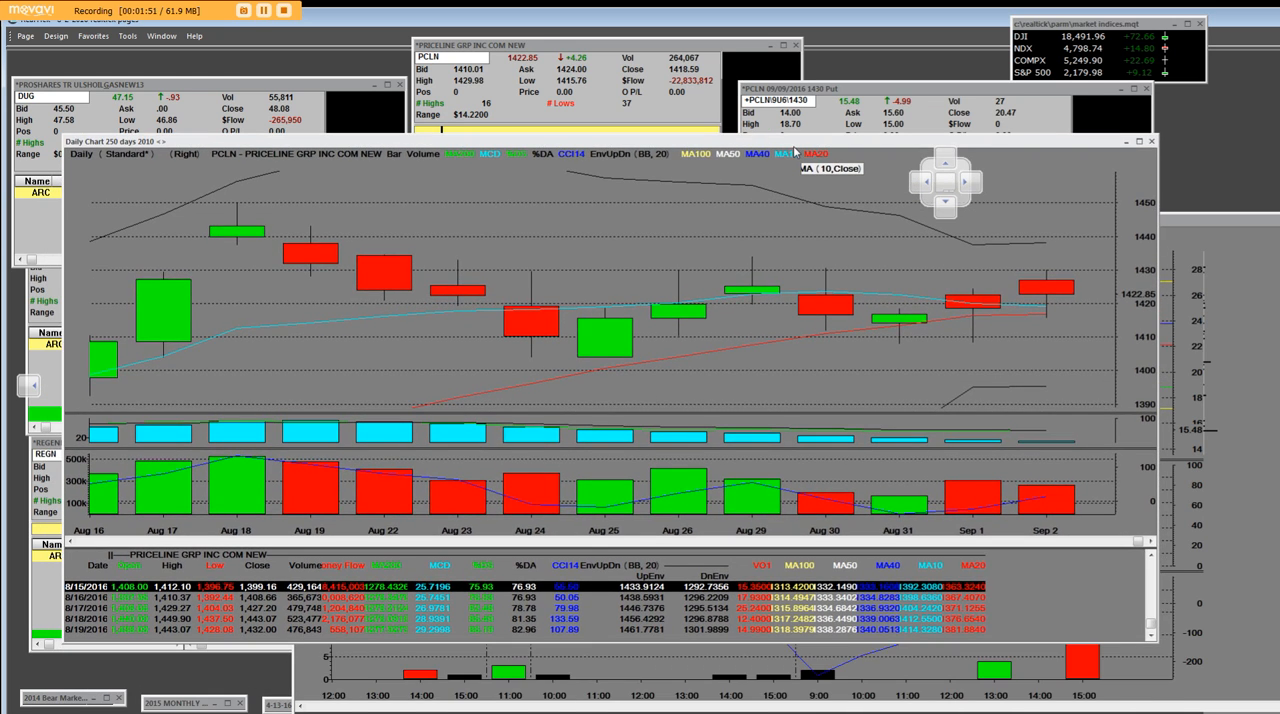
# - Right-click the Priceline chart to reach the Sep 2, 2016 data table row
pyautogui.rightClick(745, 367)
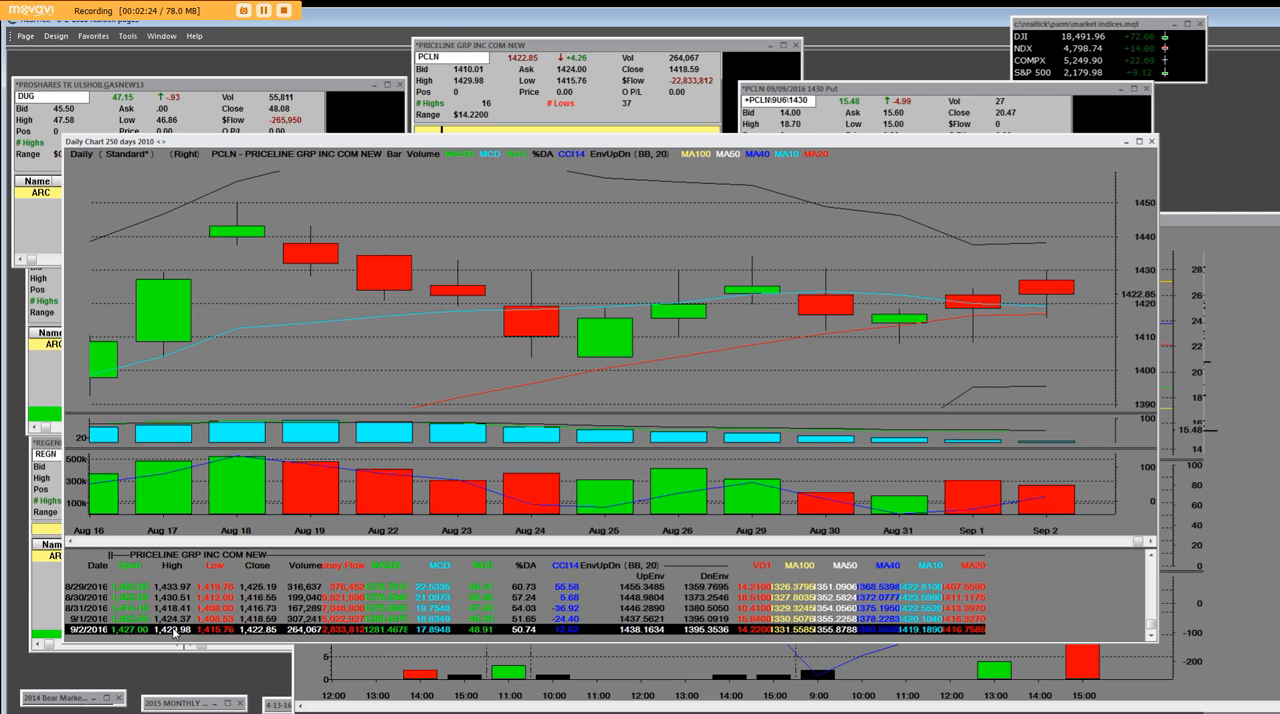
pyautogui.moveTo(326, 483)
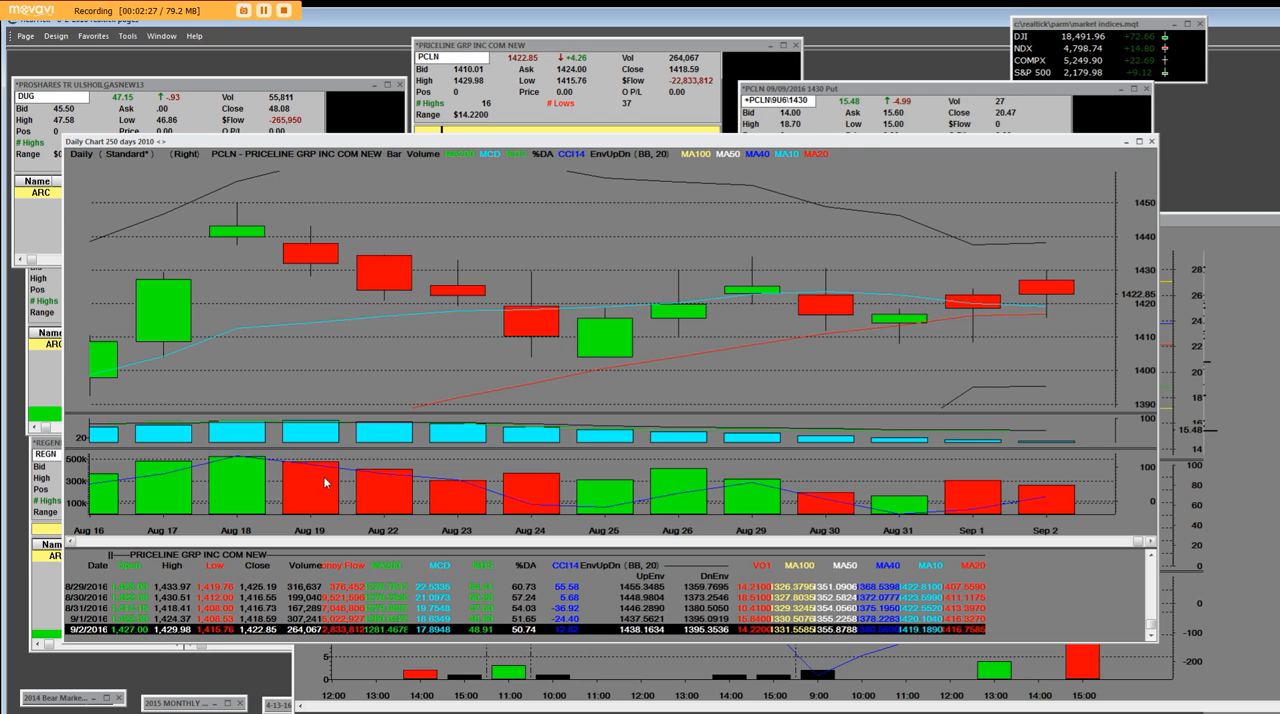
pyautogui.moveTo(1016, 252)
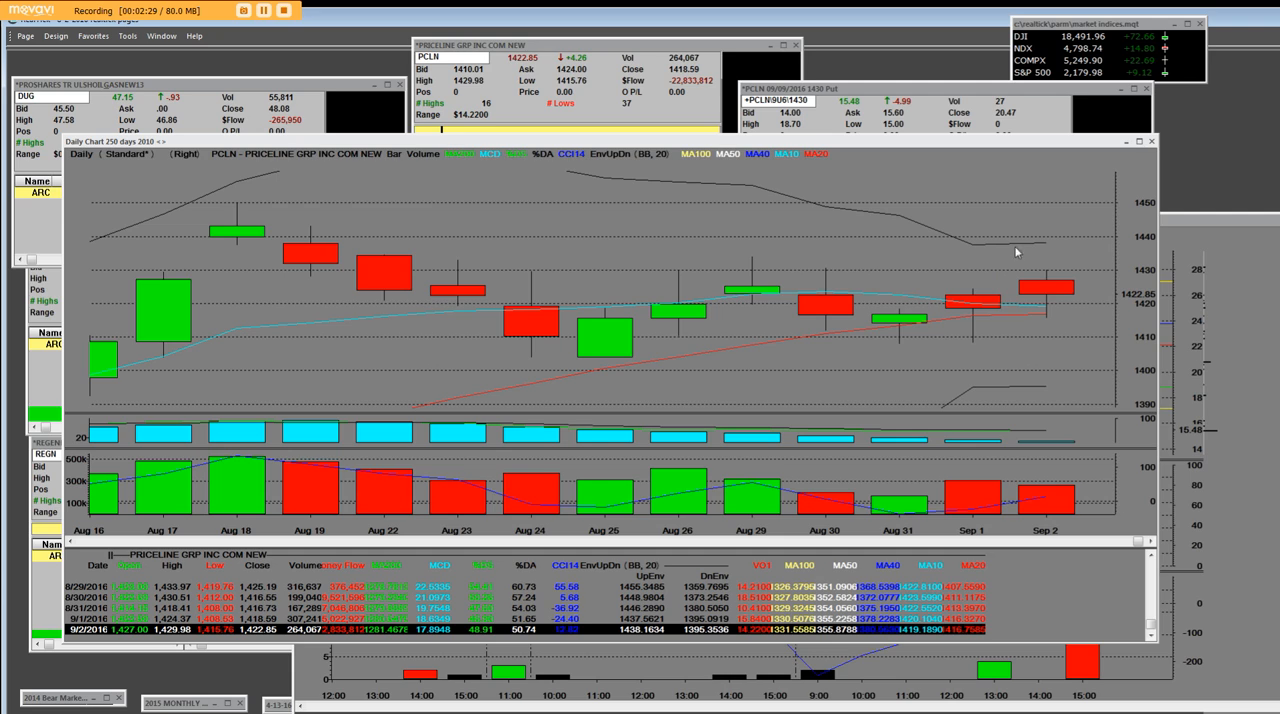
pyautogui.moveTo(1037, 277)
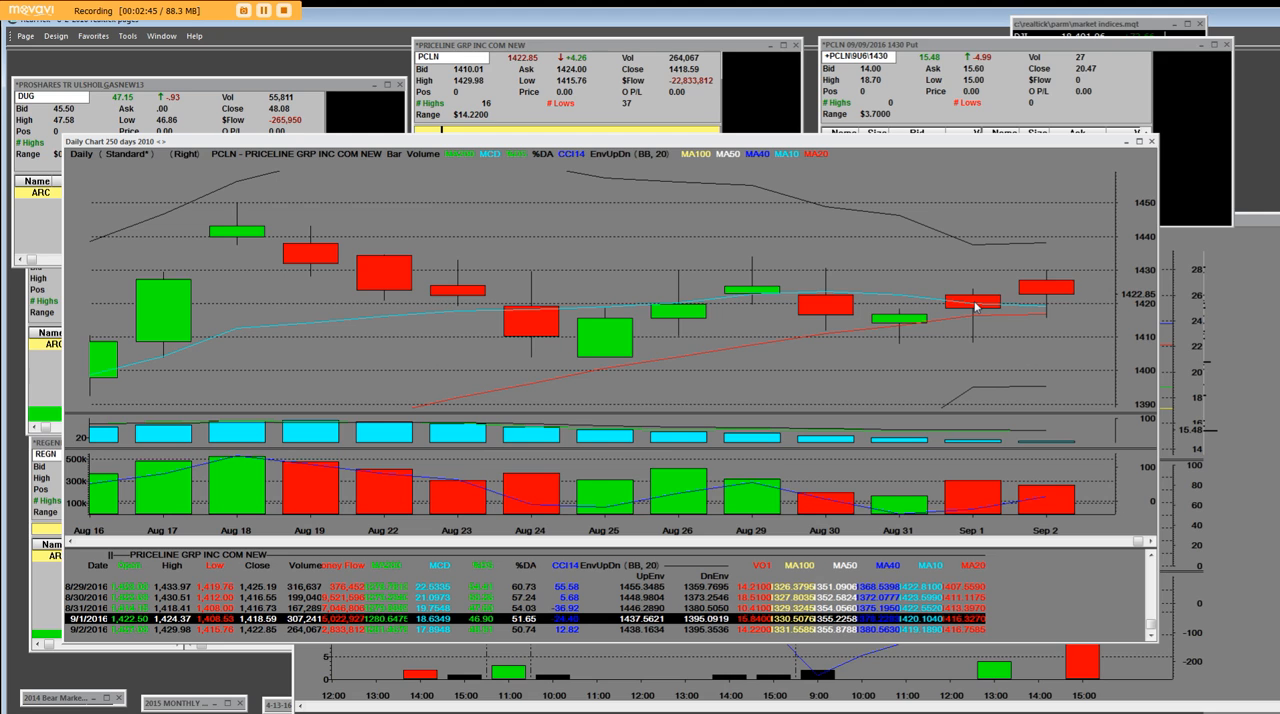
pyautogui.moveTo(850, 281)
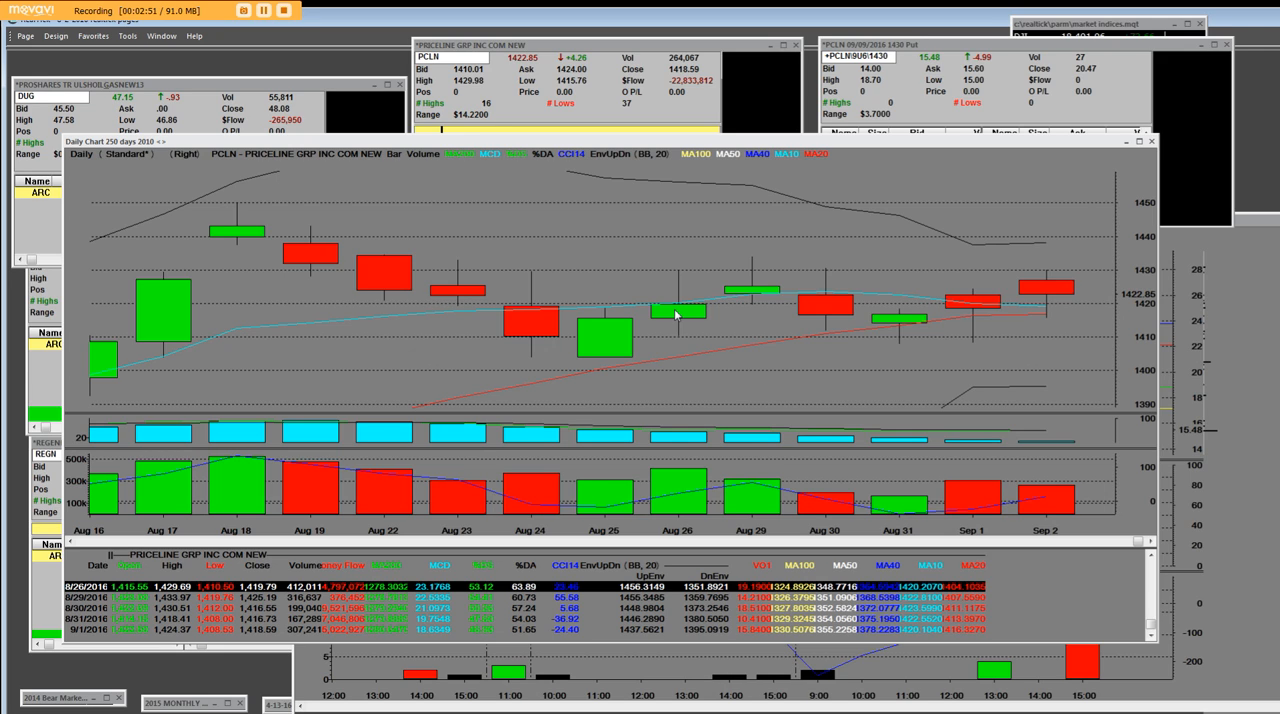
pyautogui.moveTo(700, 328)
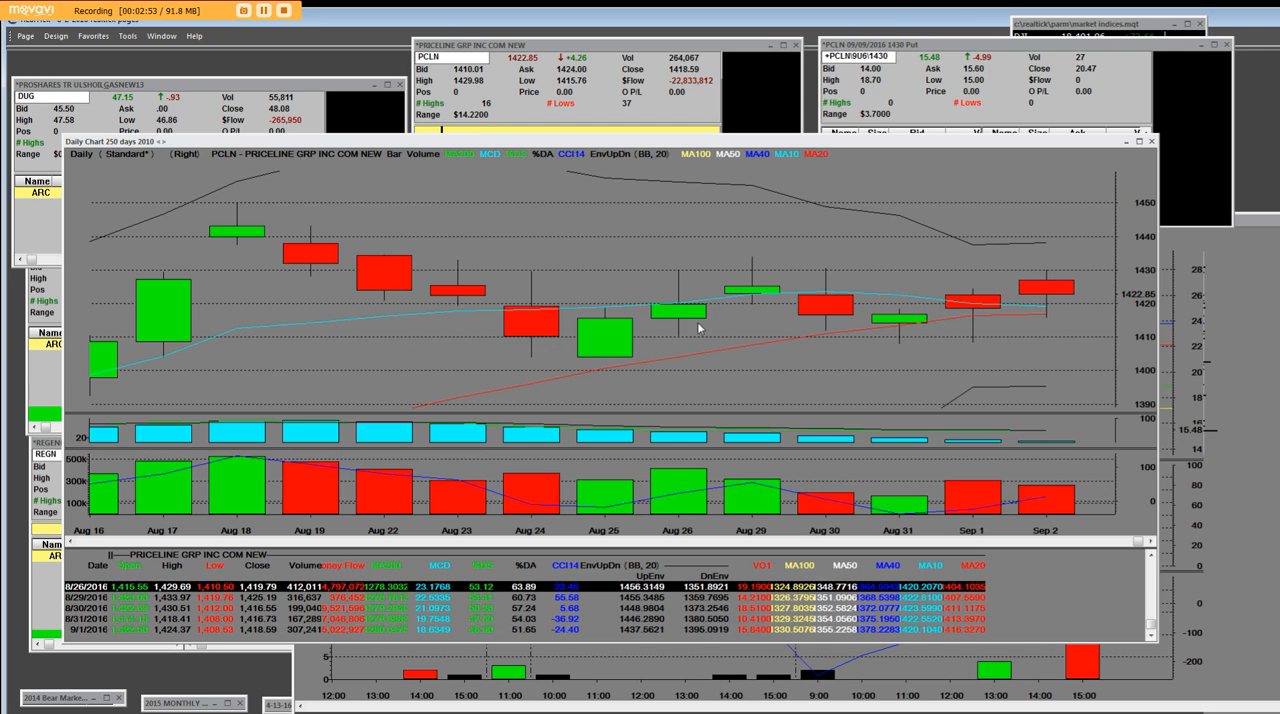
pyautogui.moveTo(240, 203)
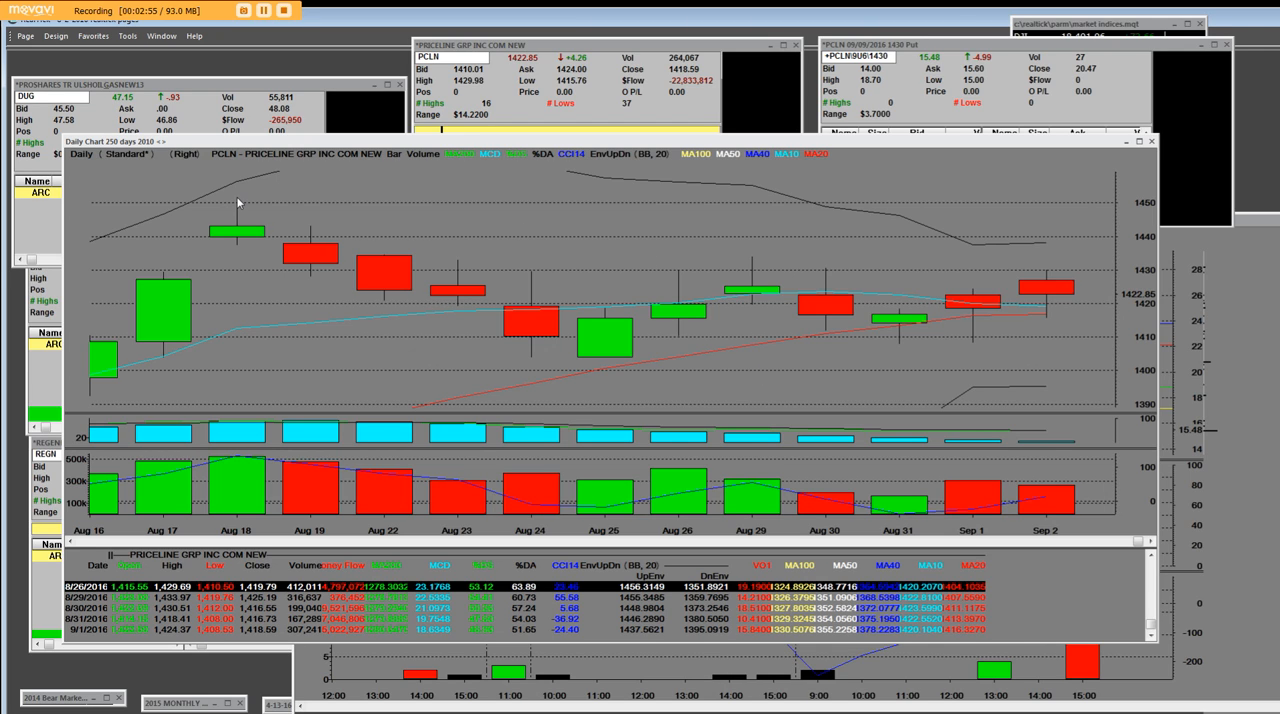
pyautogui.moveTo(234, 223)
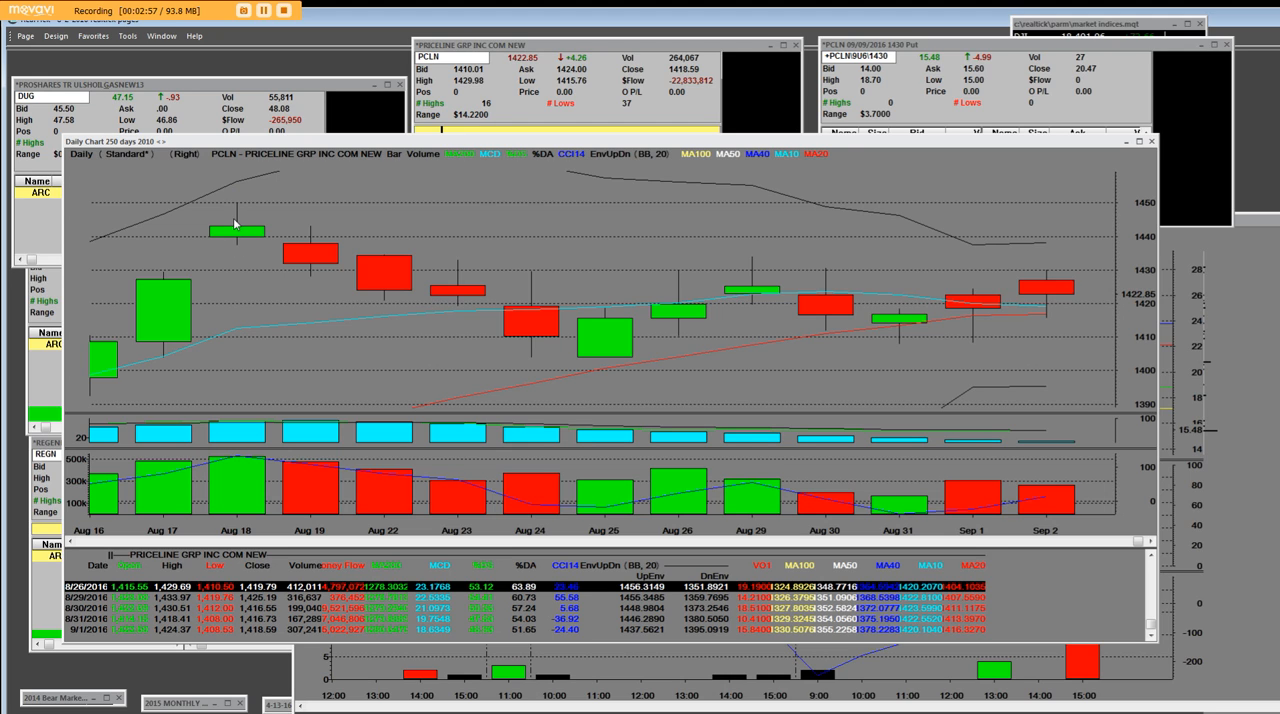
pyautogui.moveTo(352, 252)
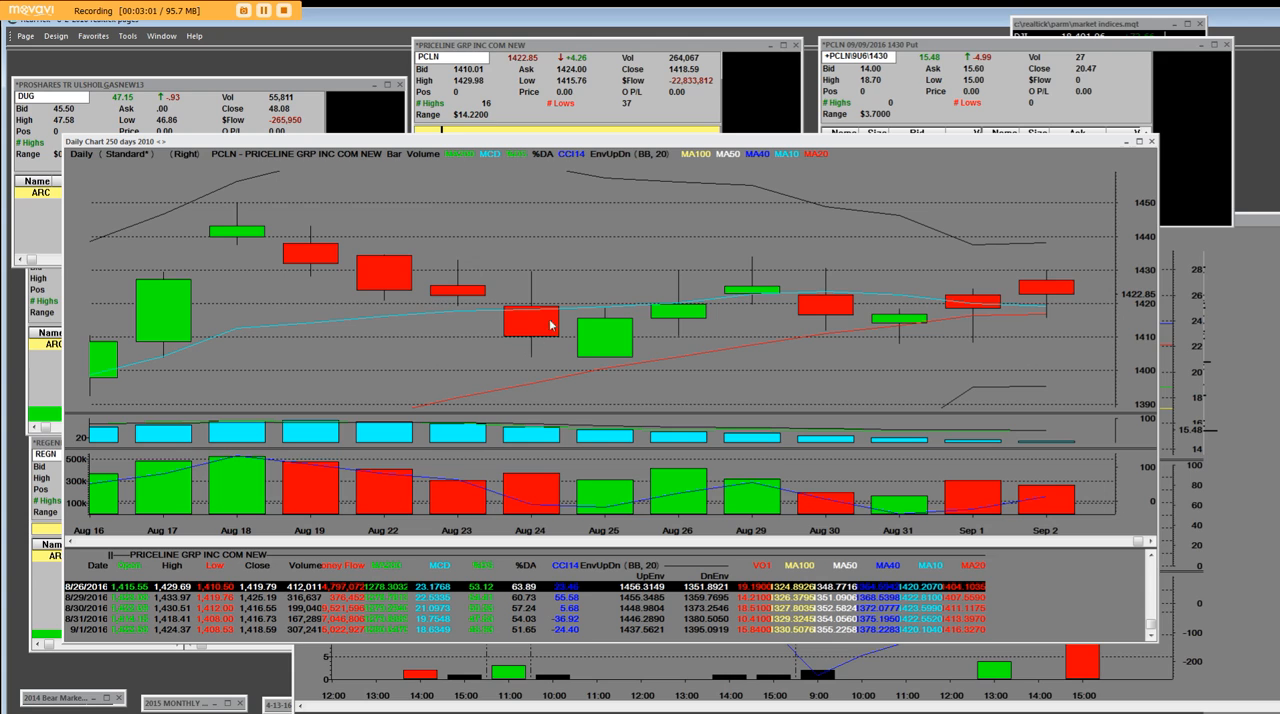
pyautogui.moveTo(269, 278)
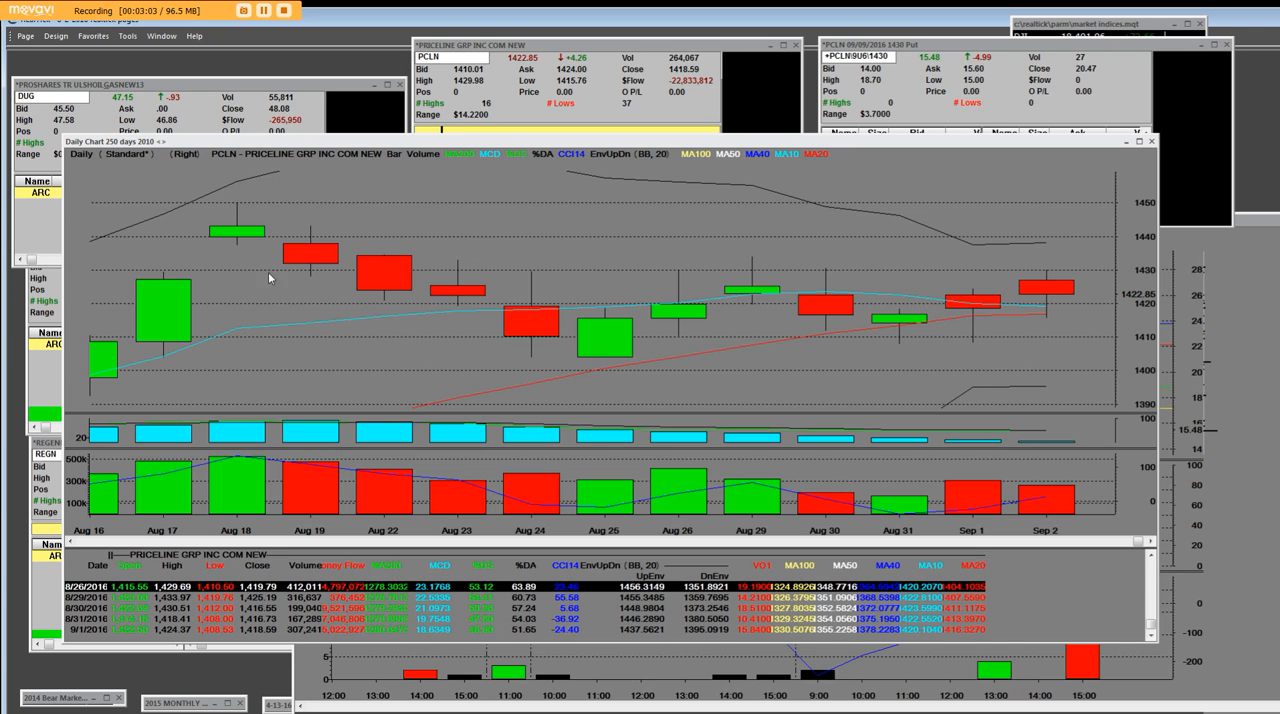
pyautogui.moveTo(534, 277)
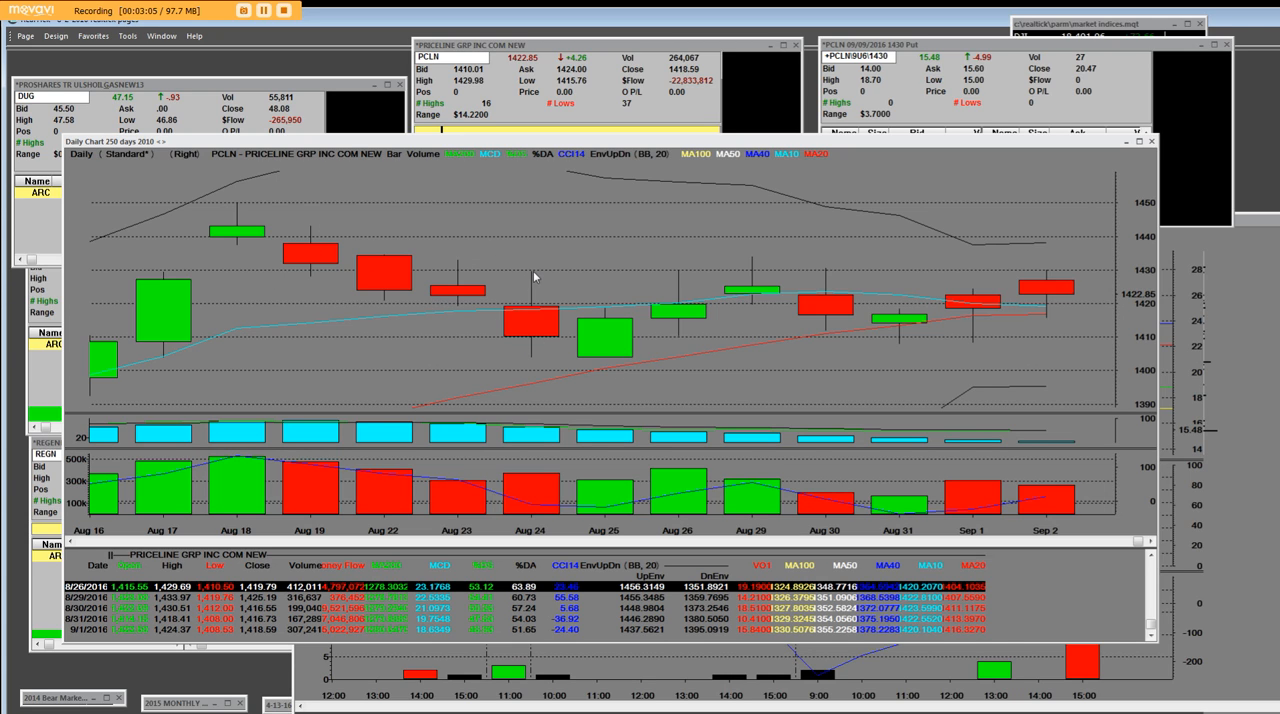
pyautogui.moveTo(520, 358)
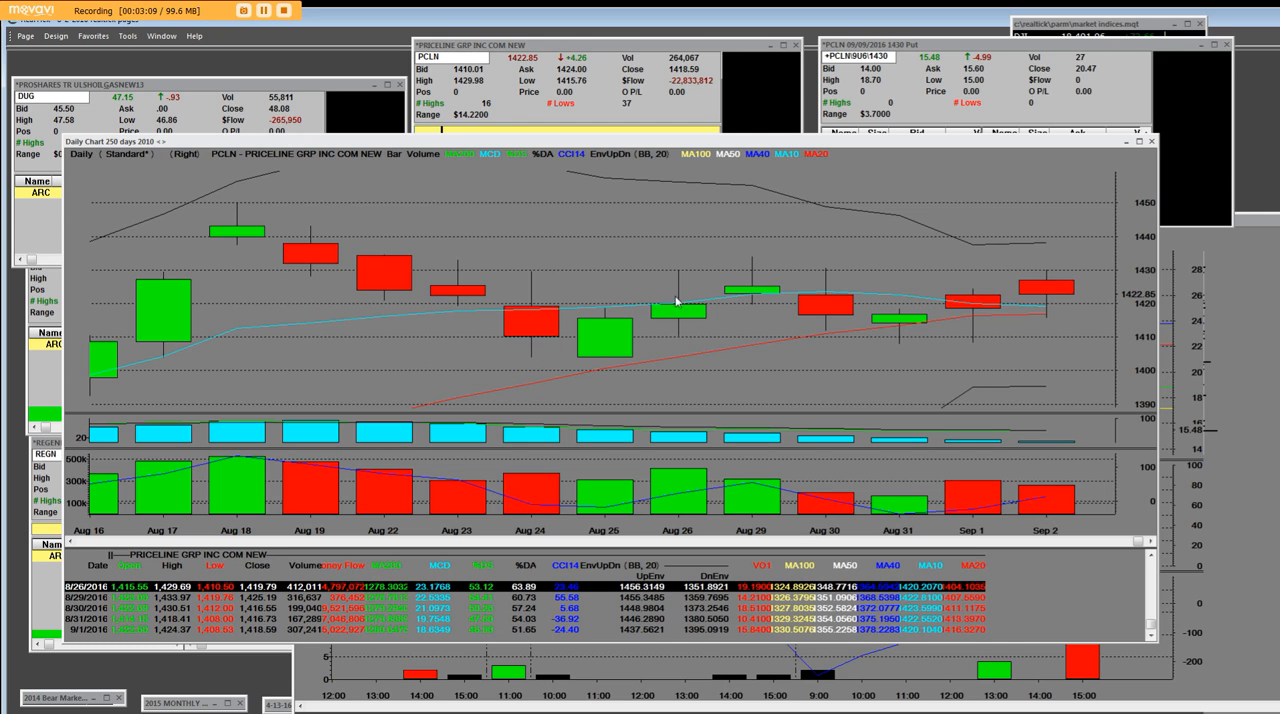
pyautogui.moveTo(1120, 296)
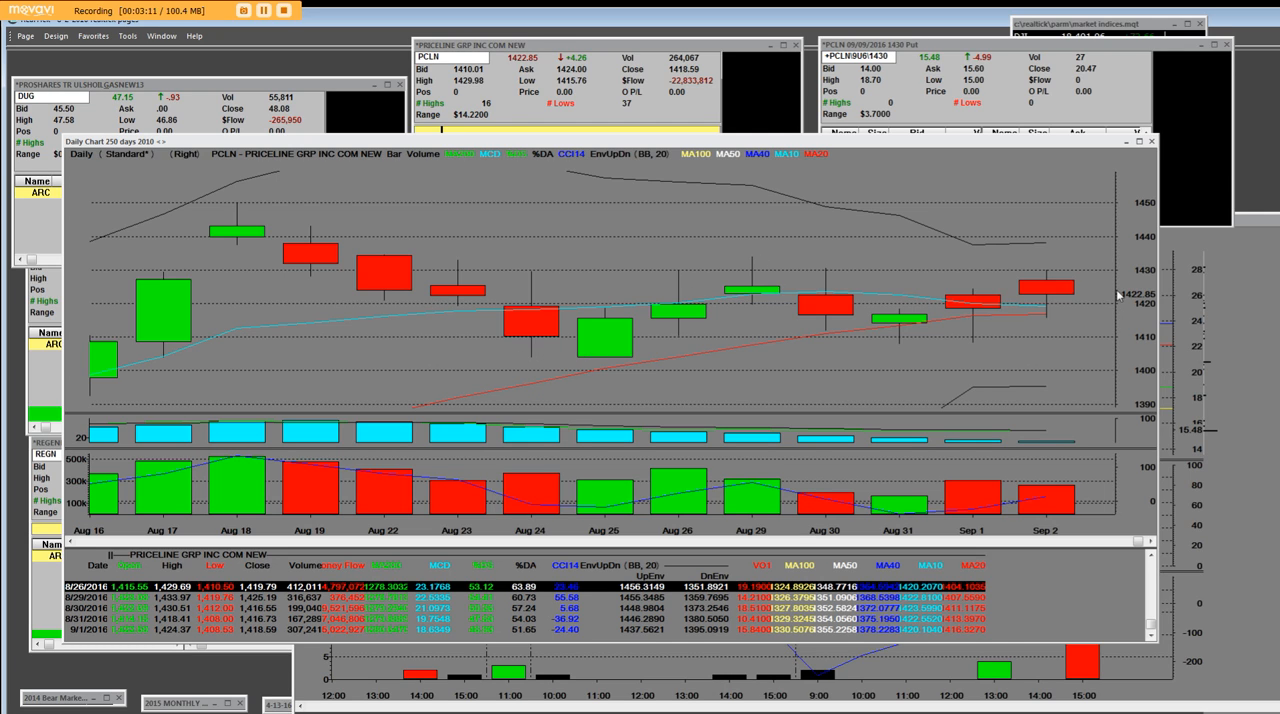